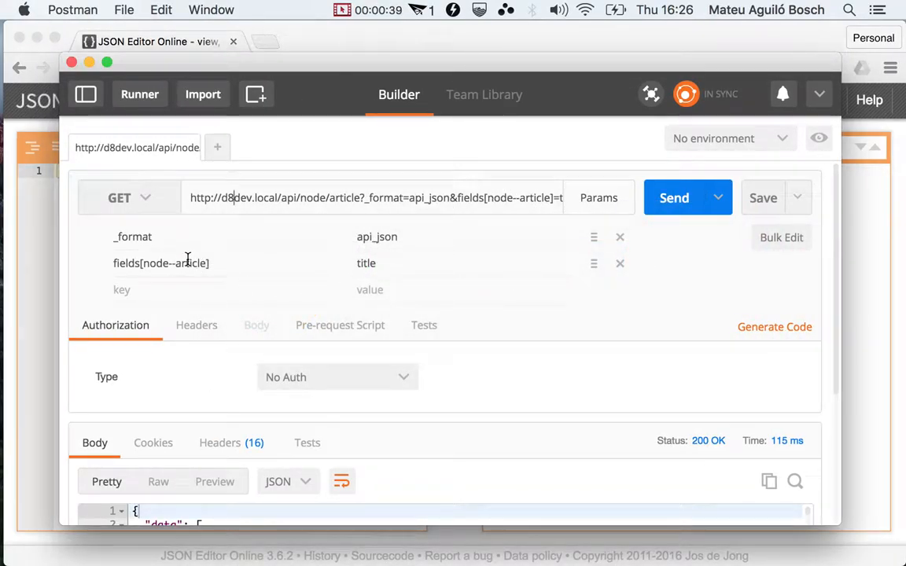
# Send the GET node/article request limited to fields[node--article]=title and view the JSON body
pyautogui.click(673, 198)
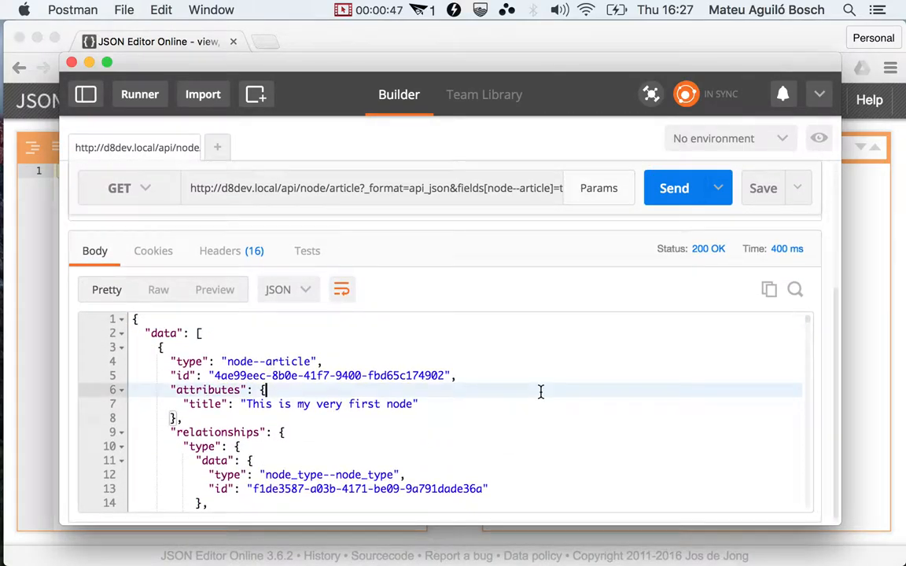
# Paste the response into JSON Editor Online, convert it to a tree and expand the first article's title
pyautogui.click(769, 289)
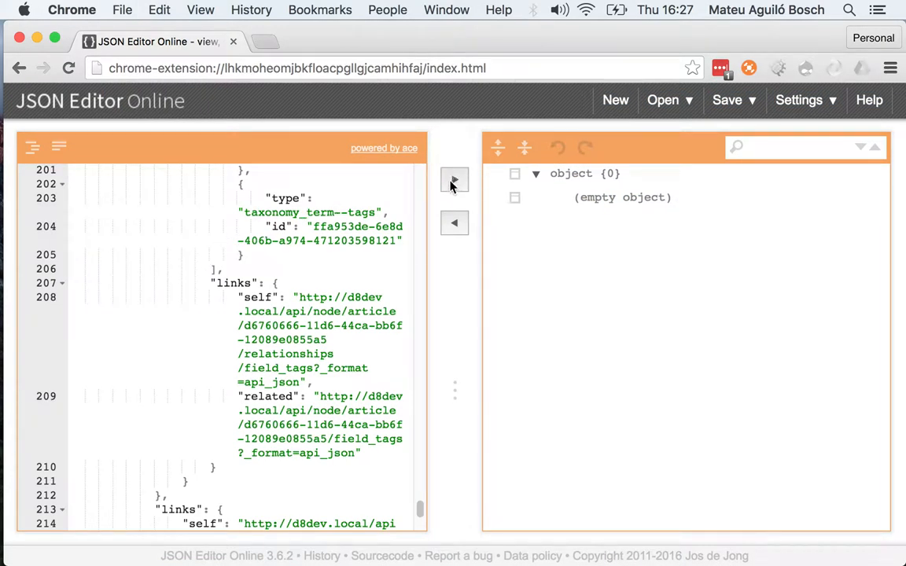
pyautogui.click(452, 180)
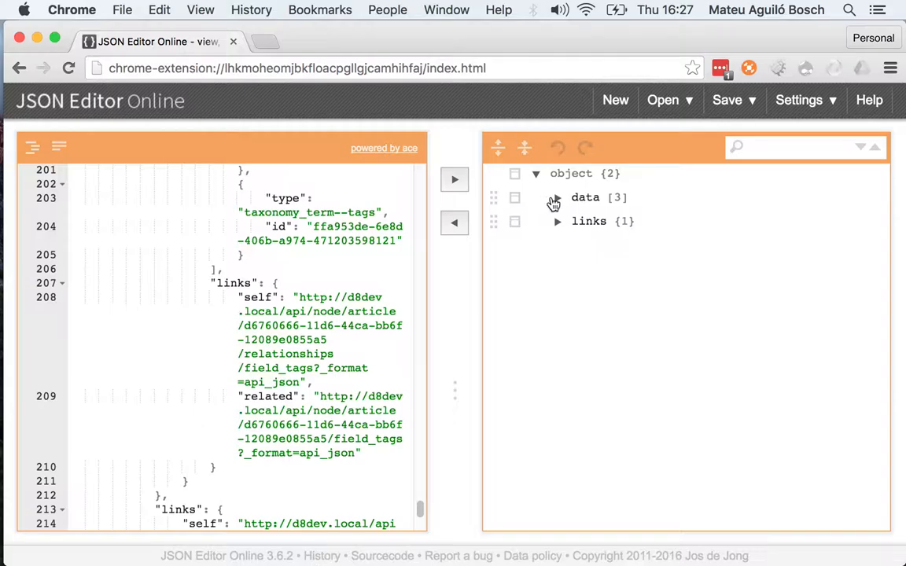
pyautogui.click(556, 198)
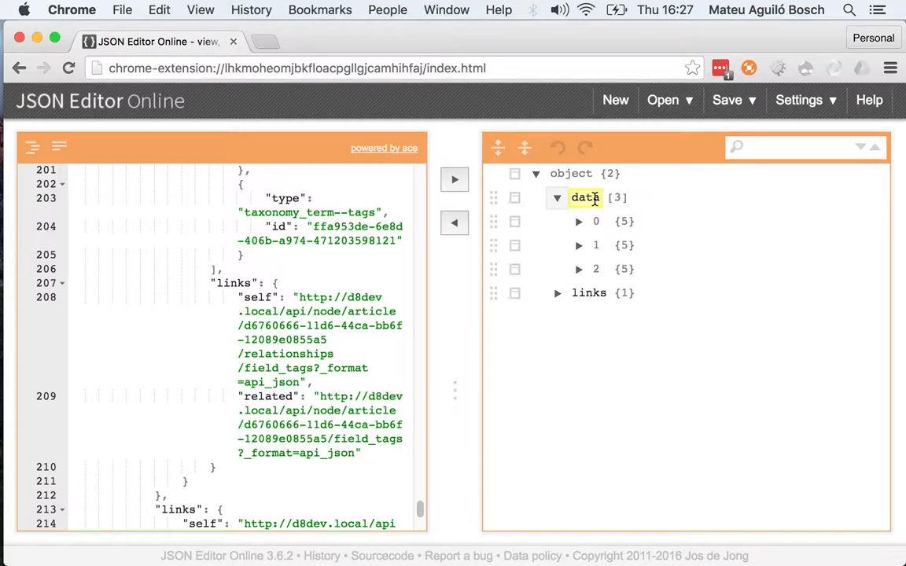
pyautogui.click(578, 220)
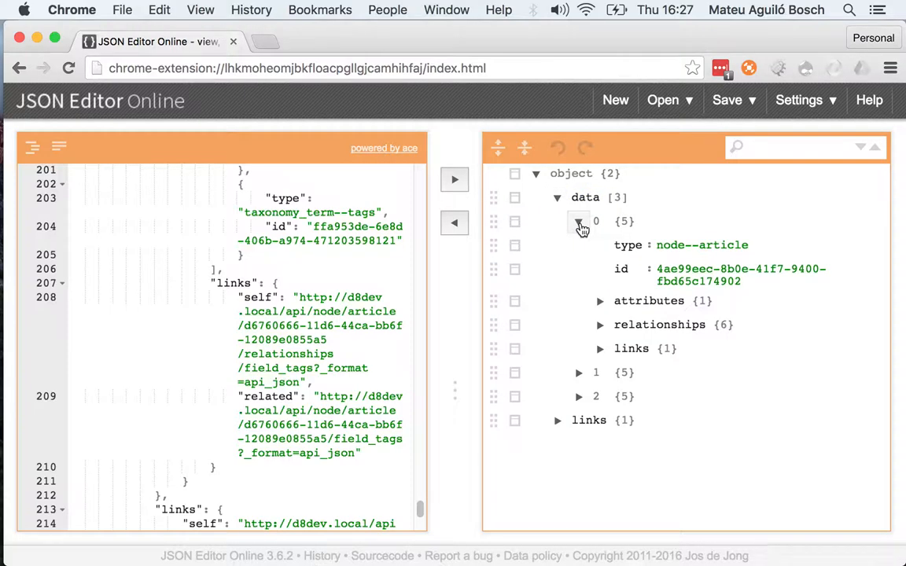
pyautogui.click(601, 300)
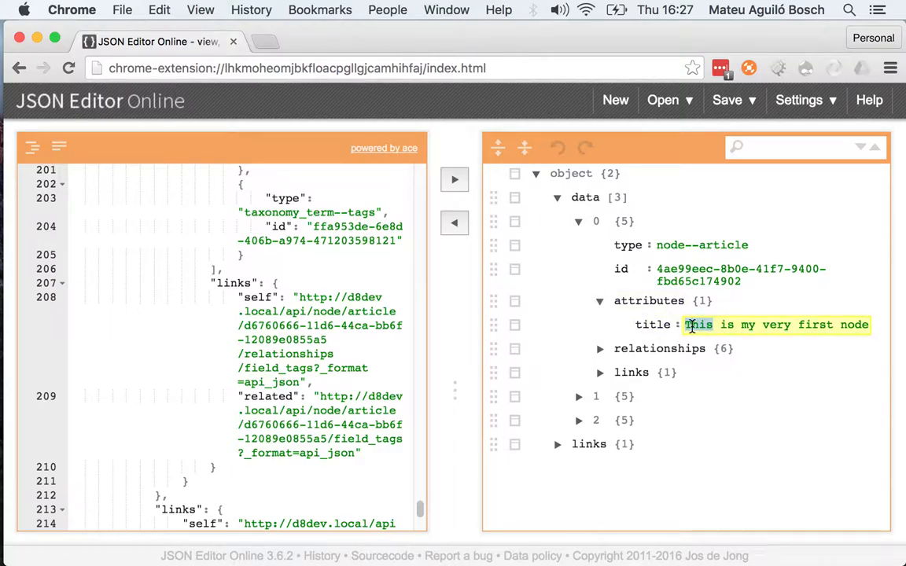
pyautogui.moveTo(578, 402)
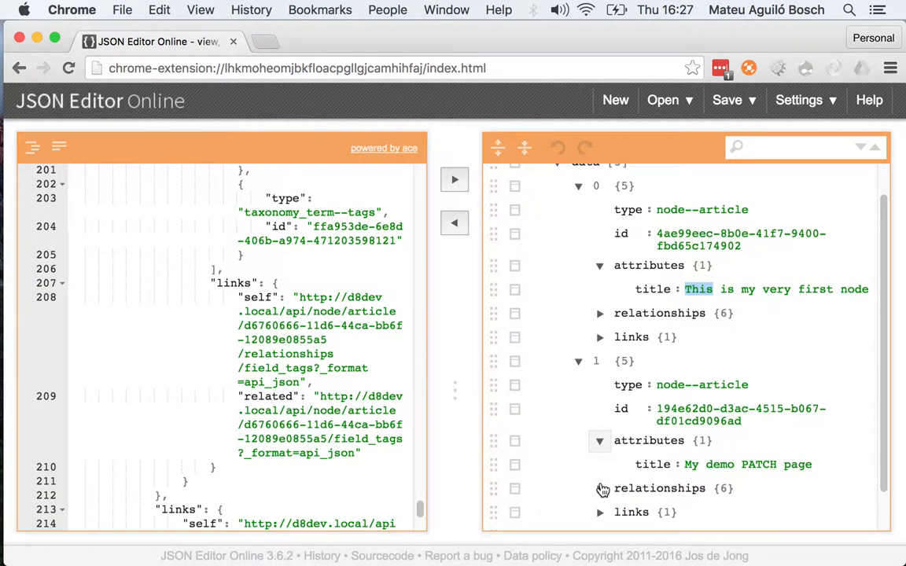
# Expand the third article's attributes and select its title 'More articles'
pyautogui.scroll(-3)
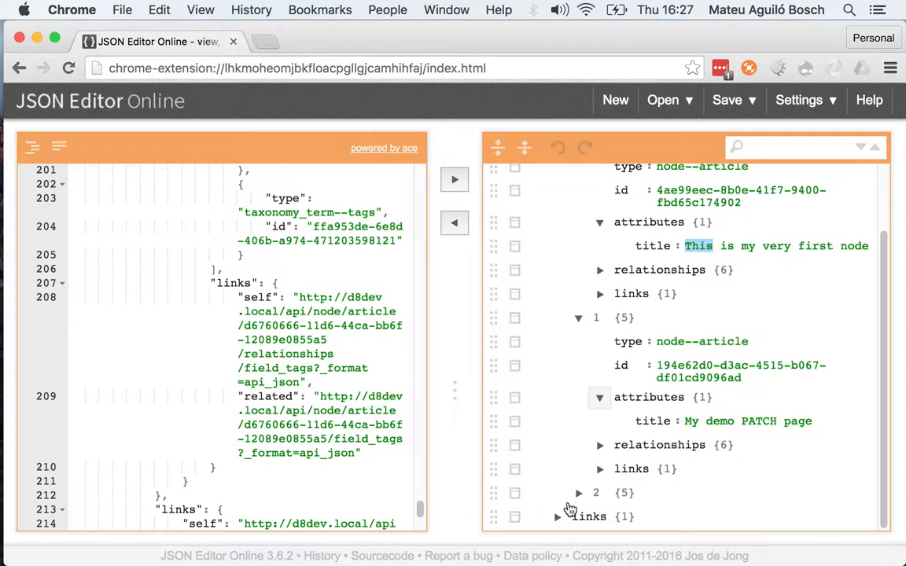
pyautogui.scroll(-3)
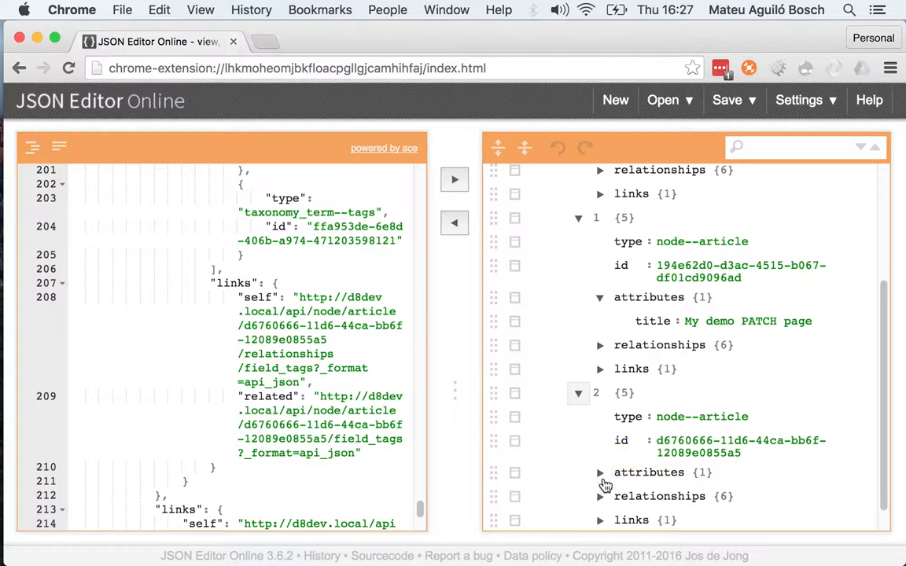
pyautogui.click(601, 472)
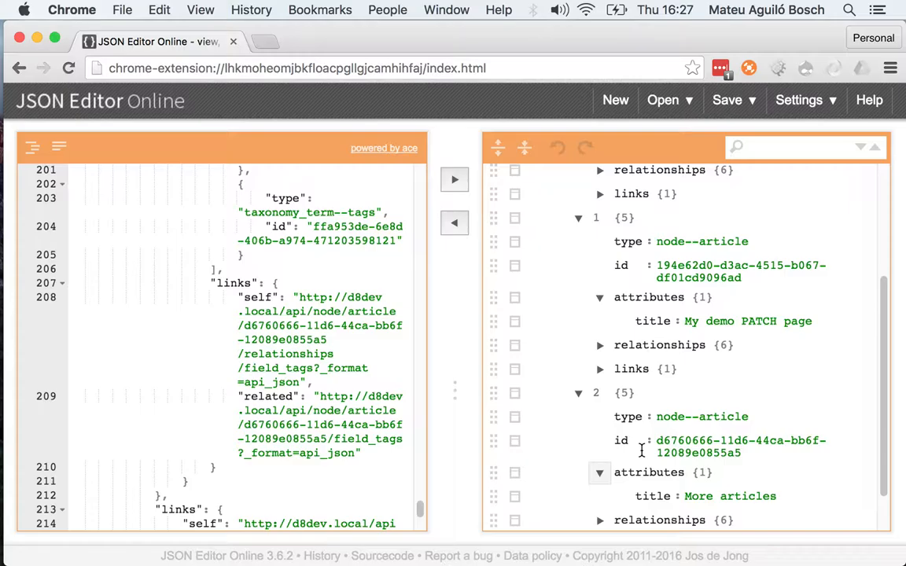
pyautogui.doubleClick(621, 440)
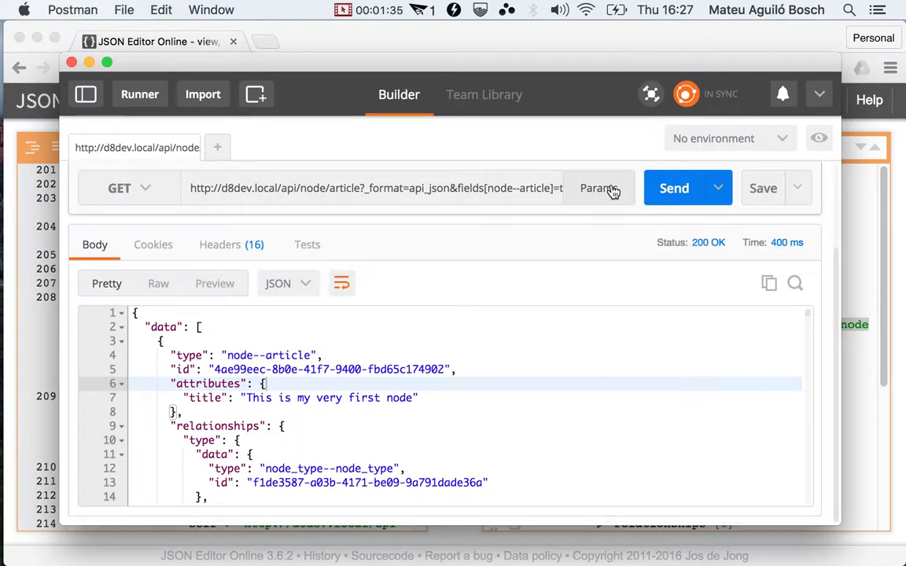
# Add query parameter sort=title to the article request and send it again
pyautogui.click(597, 188)
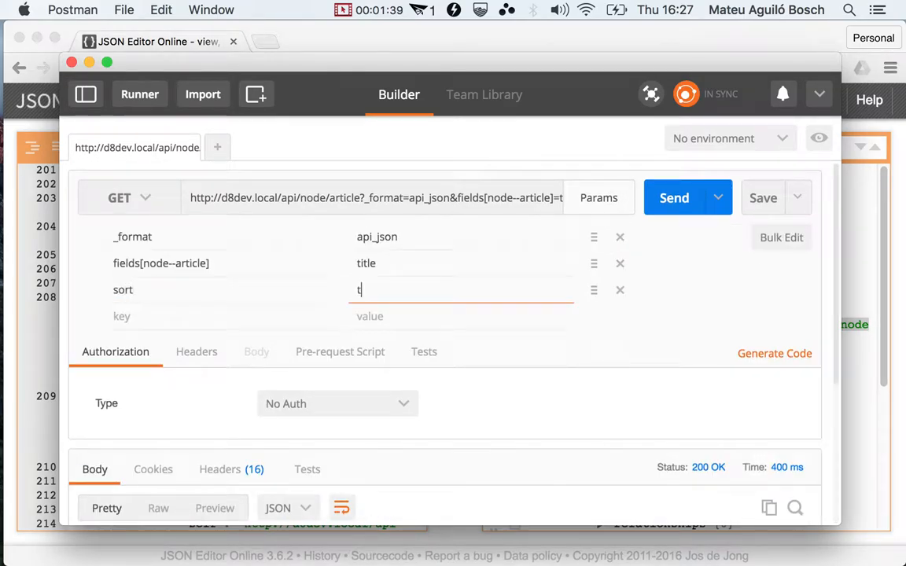
pyautogui.write('itle')
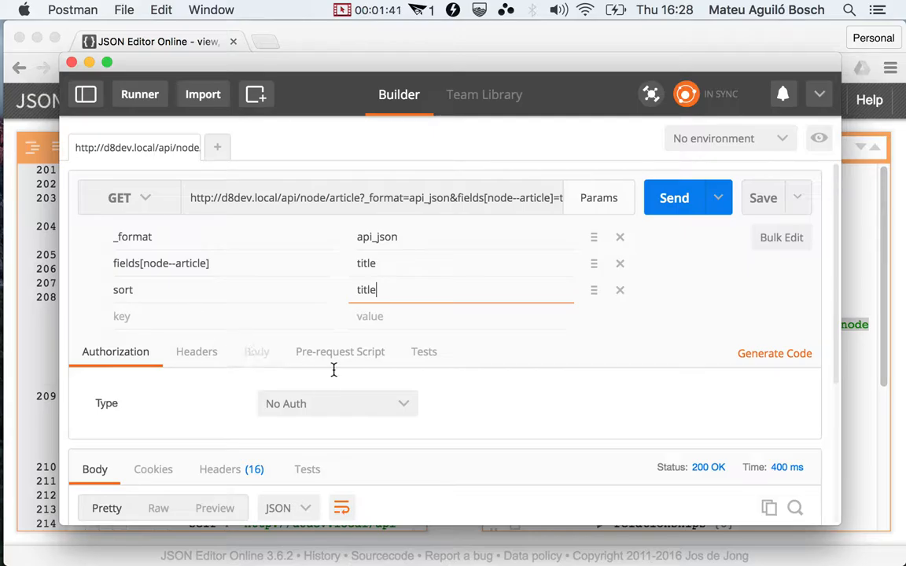
pyautogui.moveTo(729, 343)
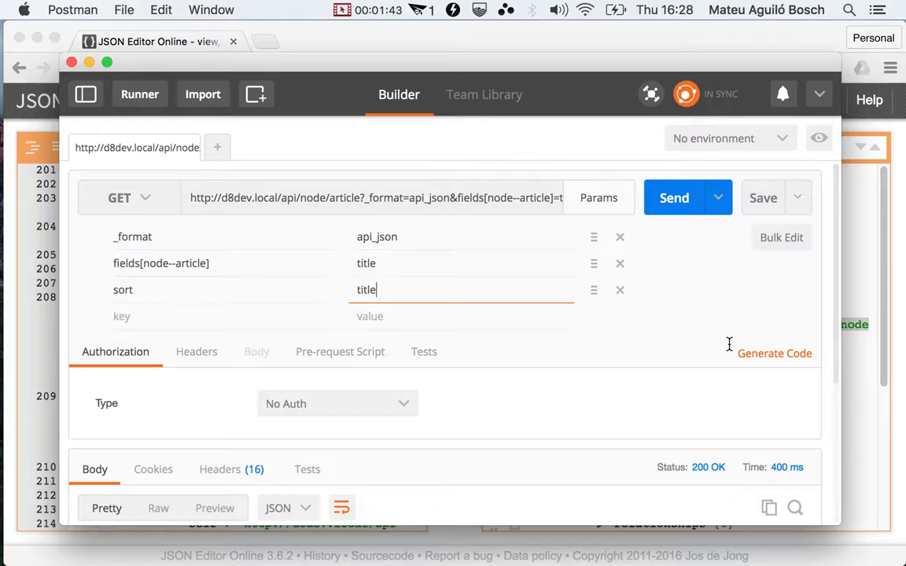
pyautogui.click(673, 198)
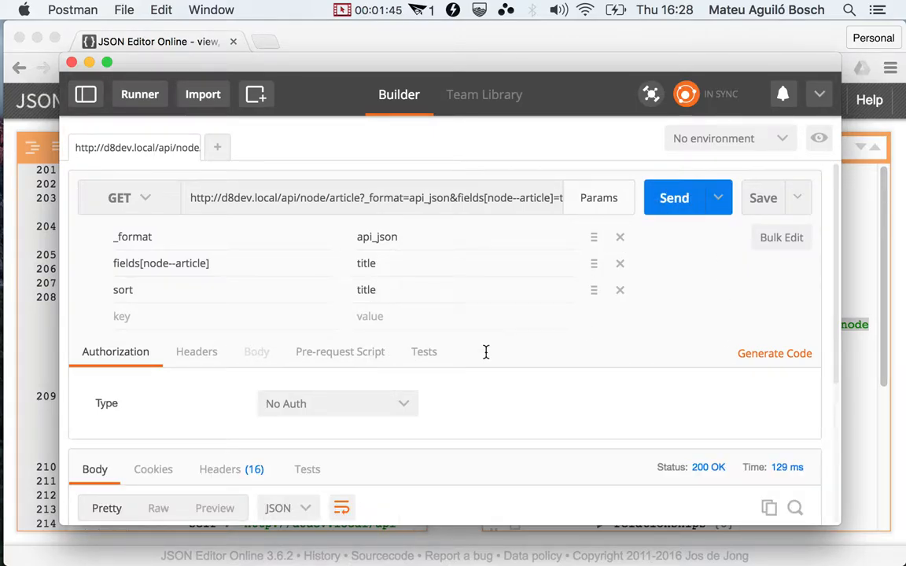
pyautogui.click(597, 198)
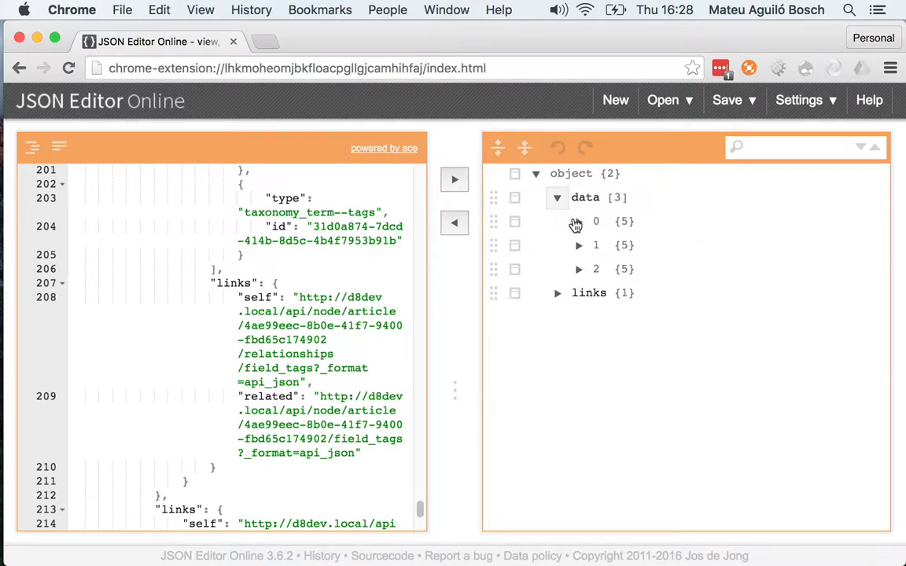
# Expand the first two sorted articles so 'More articles' shows before 'My demo PATCH page', then resend with sort=-title
pyautogui.click(578, 220)
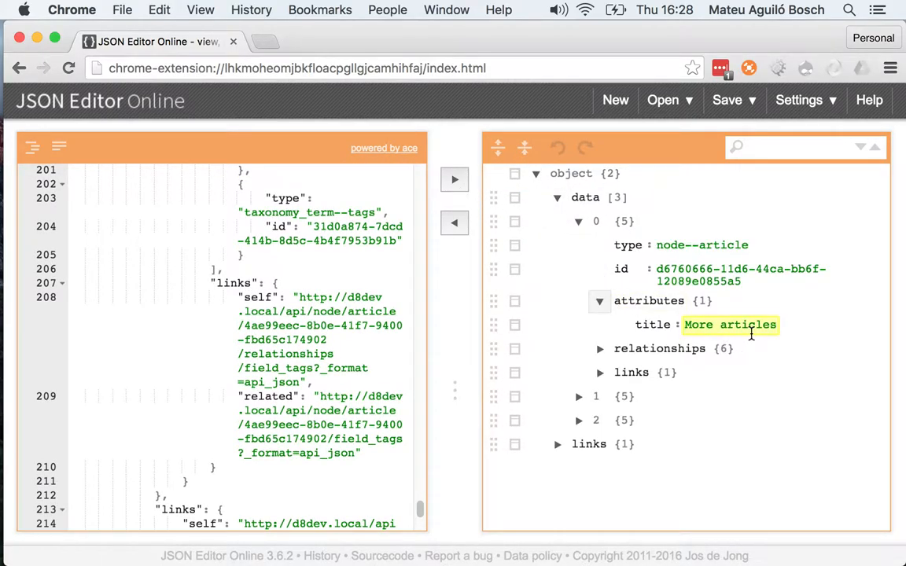
pyautogui.click(579, 396)
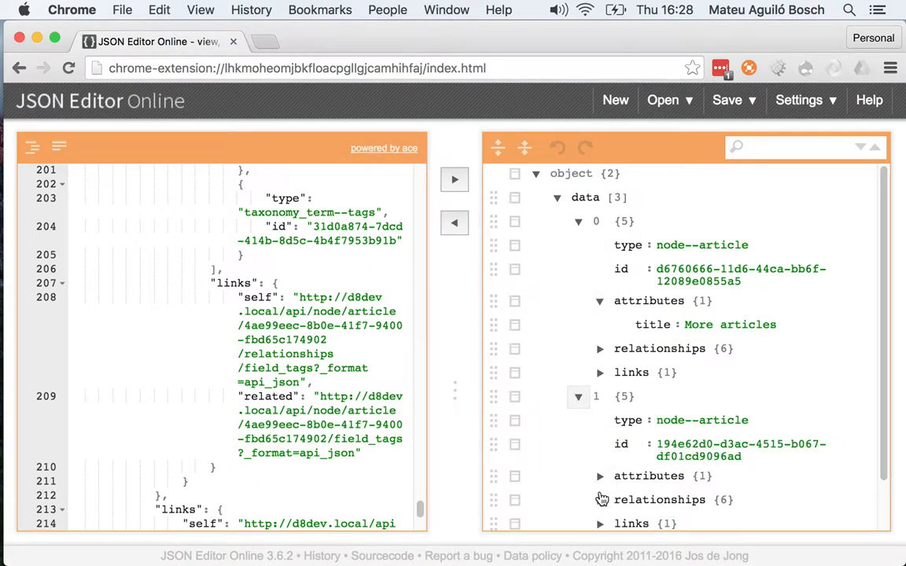
pyautogui.click(599, 475)
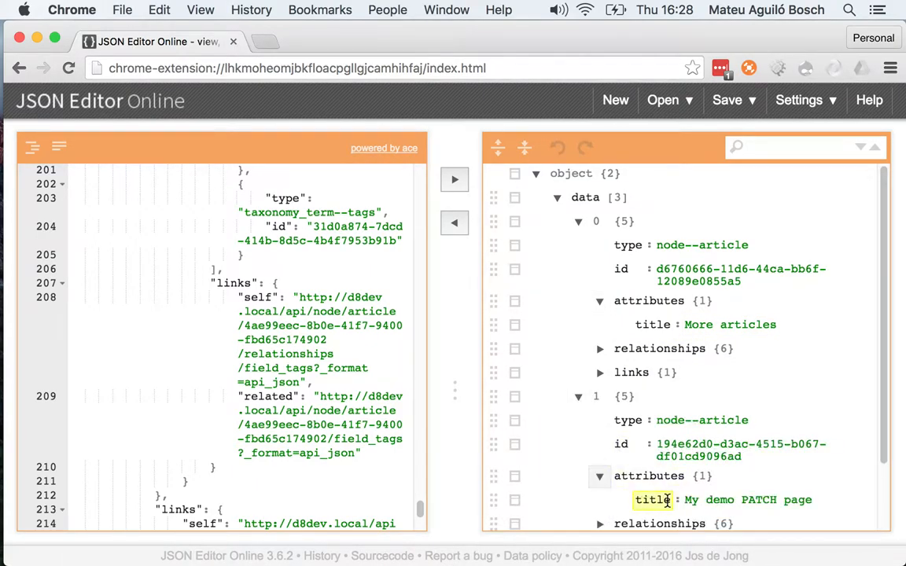
pyautogui.scroll(-3)
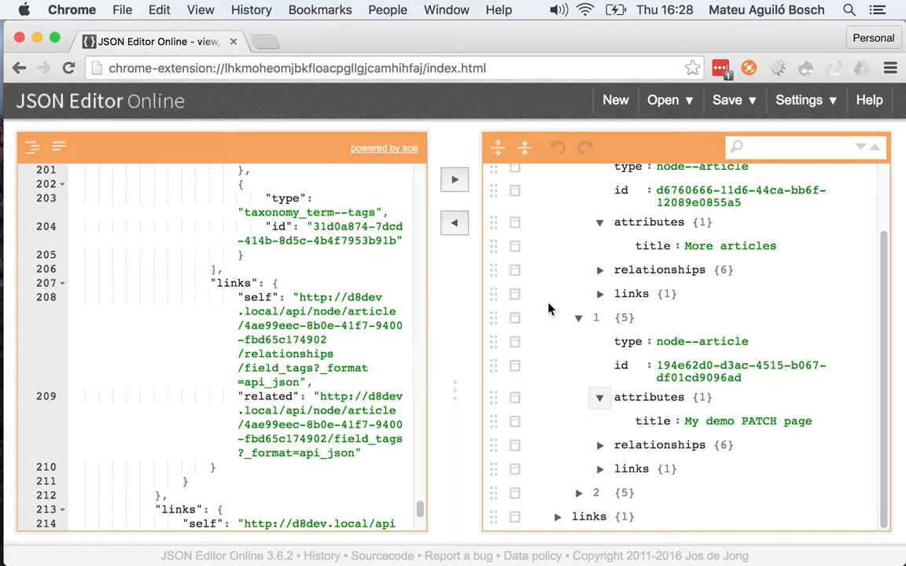
pyautogui.click(73, 10)
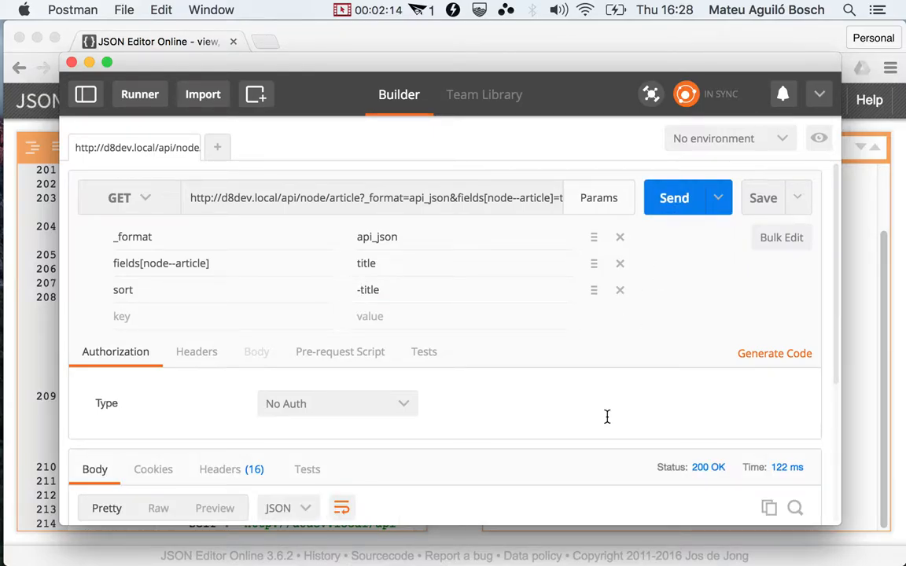
pyautogui.scroll(-3)
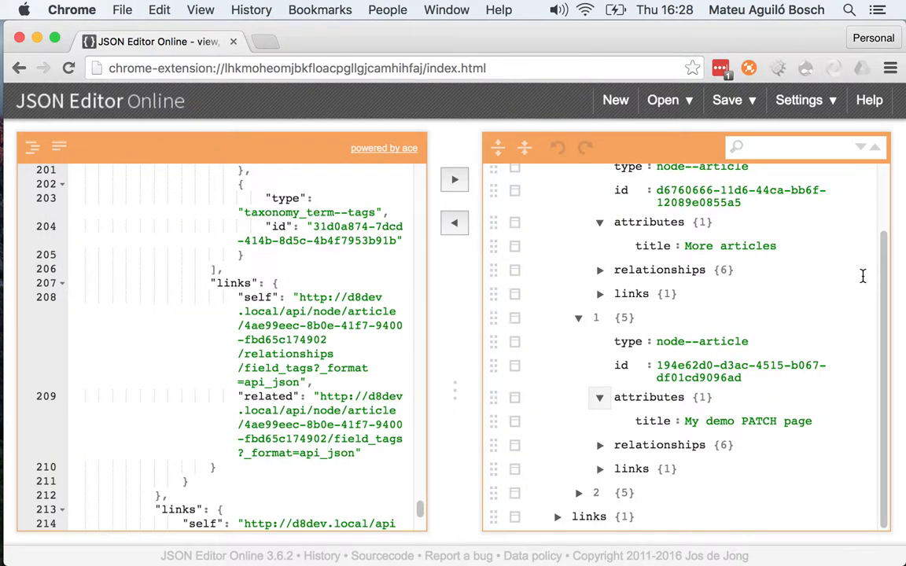
# Show the -title response as a tree and select the first article's title 'This is my very first node'
pyautogui.click(579, 493)
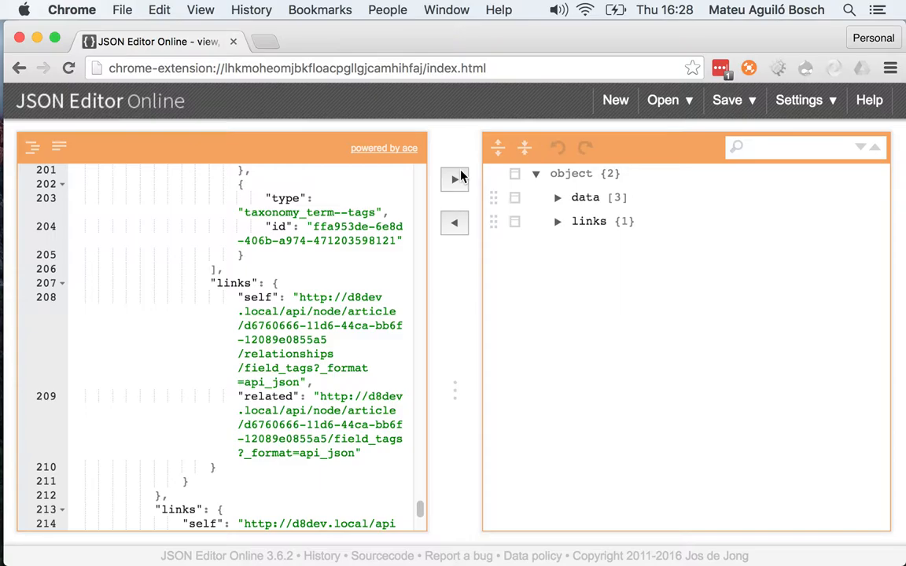
pyautogui.click(556, 198)
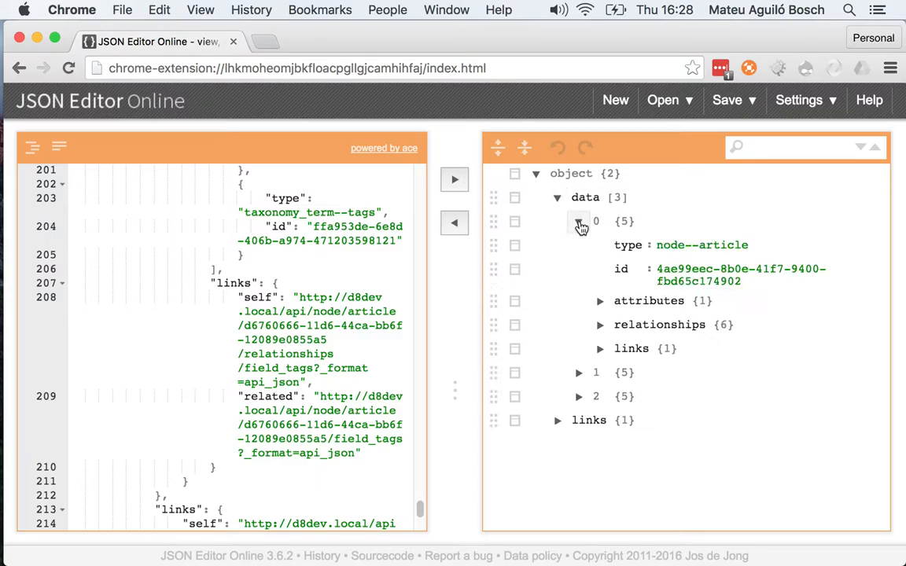
pyautogui.click(601, 301)
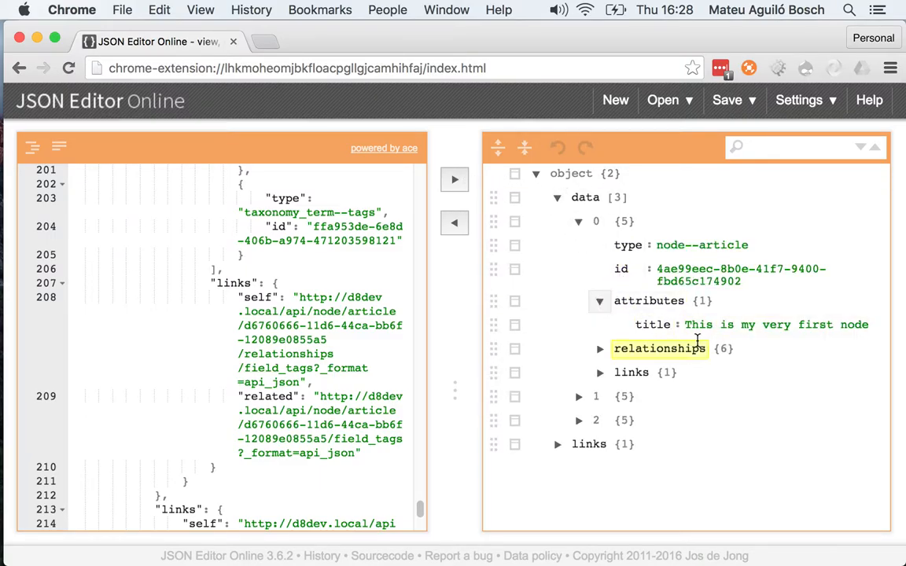
pyautogui.doubleClick(775, 324)
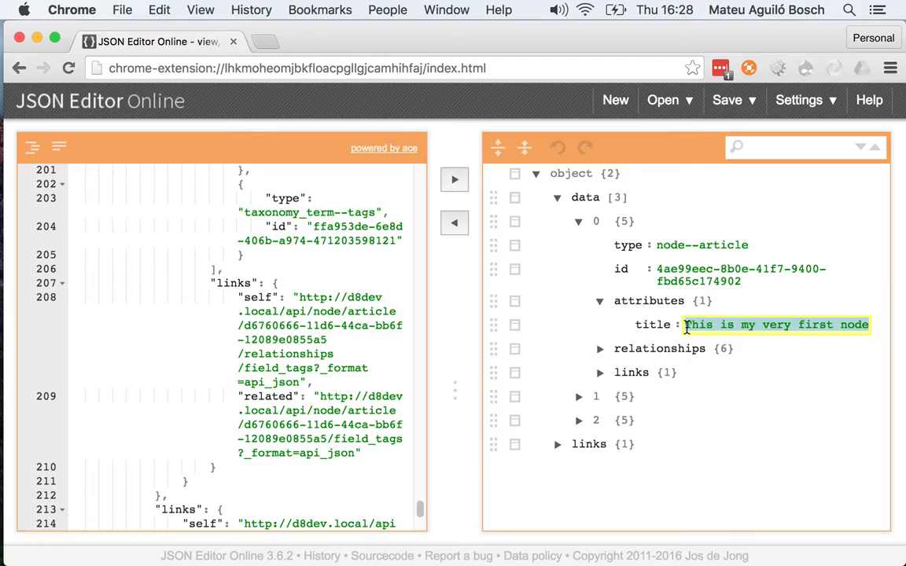